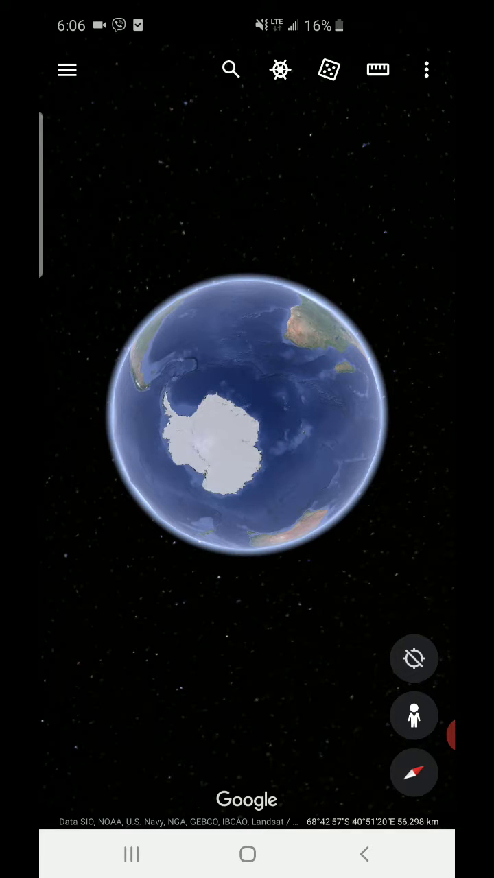
Rotate the globe so Antarctica comes into view.
click(231, 68)
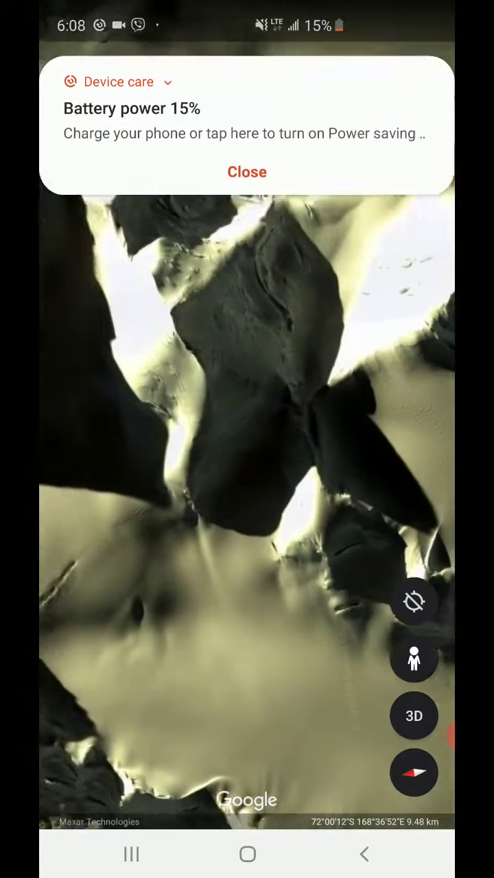
Dismiss the low-battery warning to clear the view of the face-shaped rocks.
click(247, 172)
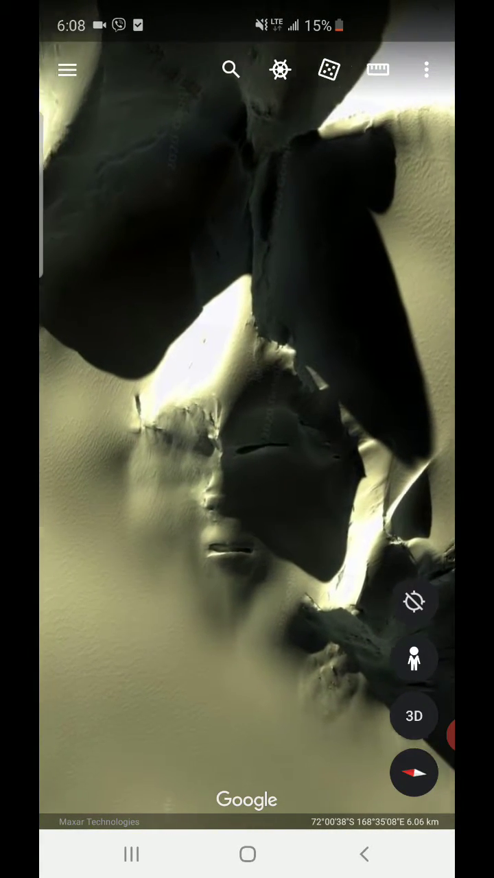